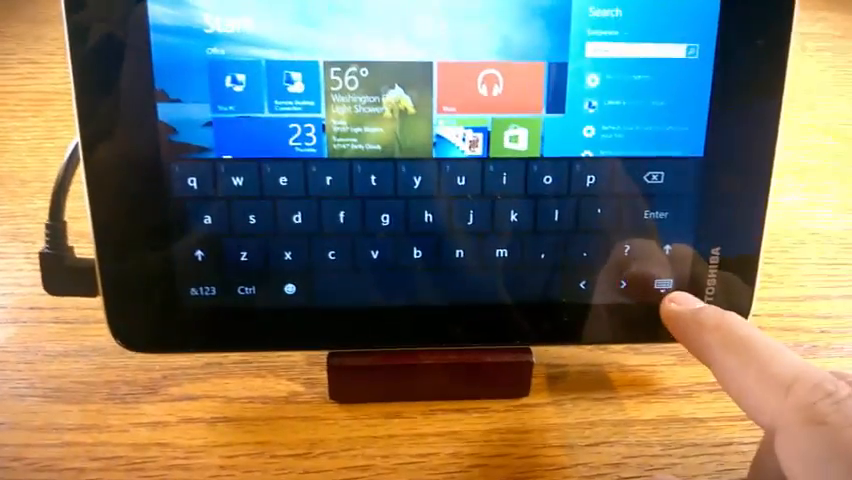
Switch the touch keyboard to a different layout
click(659, 289)
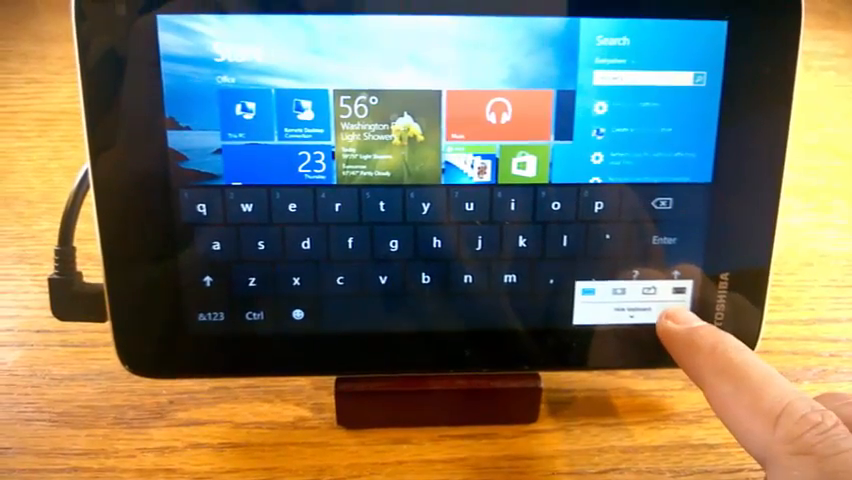
click(679, 293)
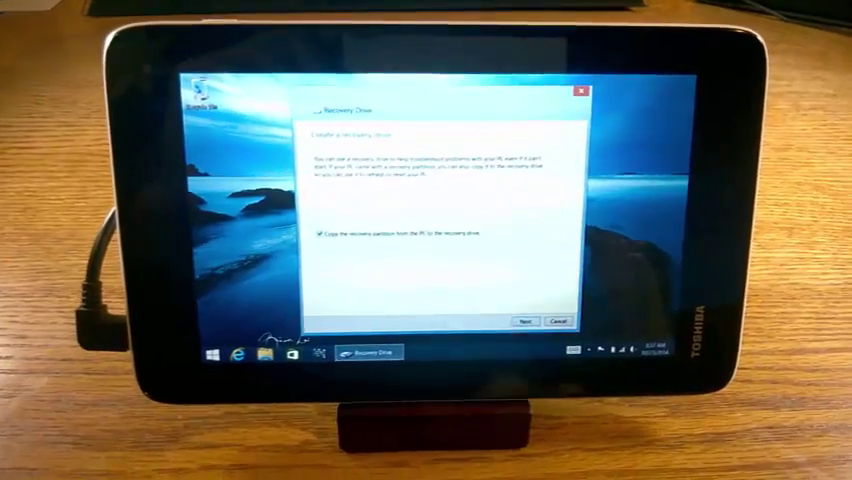
Keep 'Copy the recovery partition' checked and continue to USB drive selection
click(527, 321)
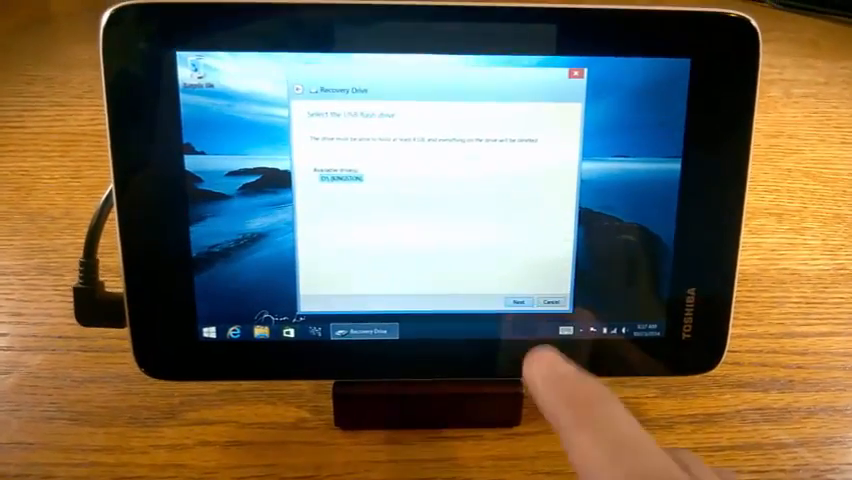
Choose the KINGSTON USB drive as the recovery drive target
click(516, 301)
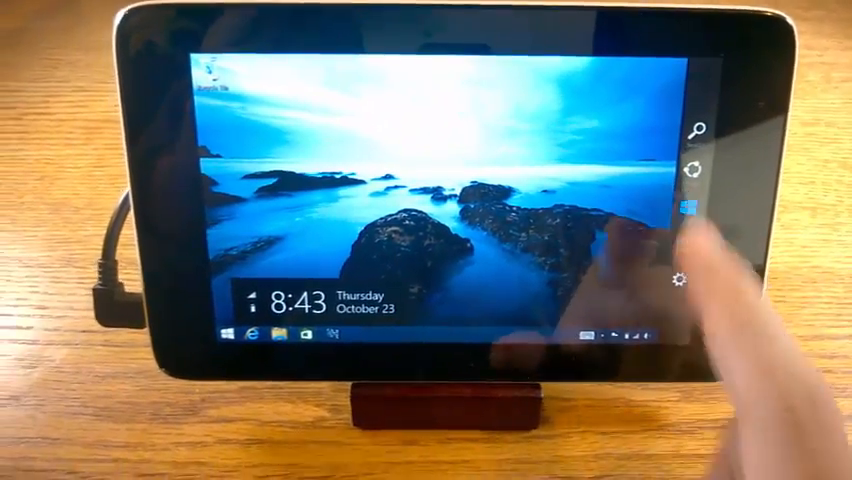
Go to the Start screen and bring up the settings options
click(687, 208)
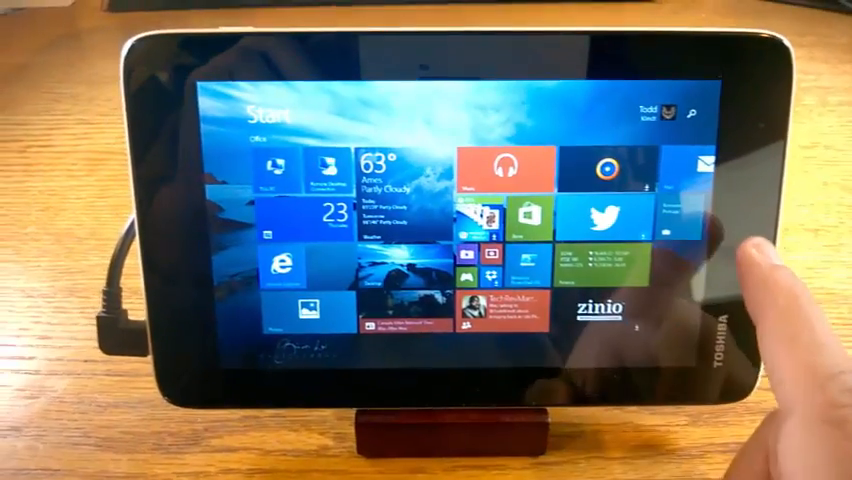
scroll(right, 3)
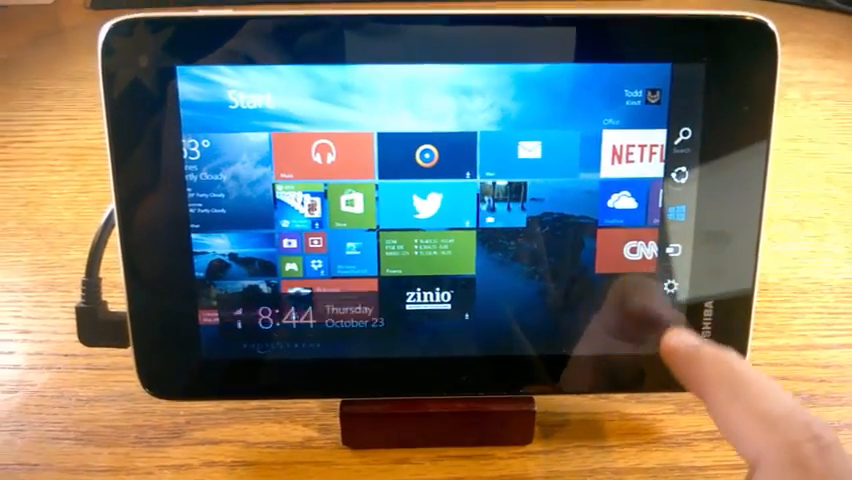
click(678, 286)
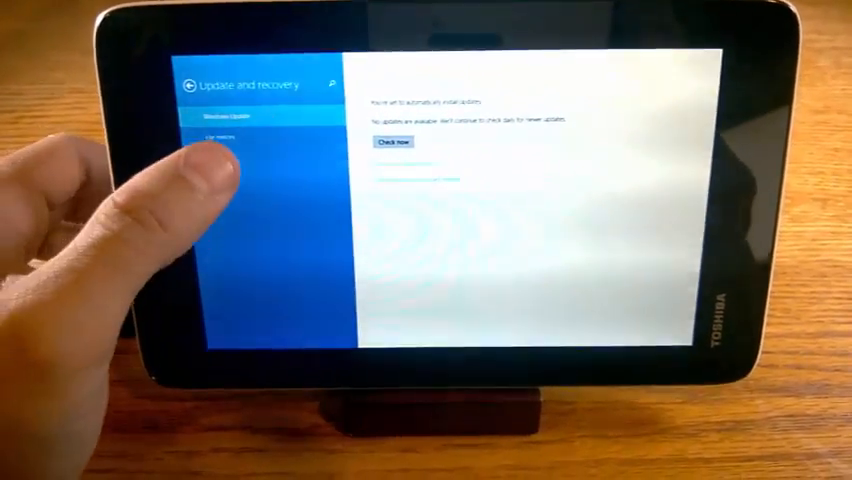
Show the Recovery options under Update and recovery
click(227, 150)
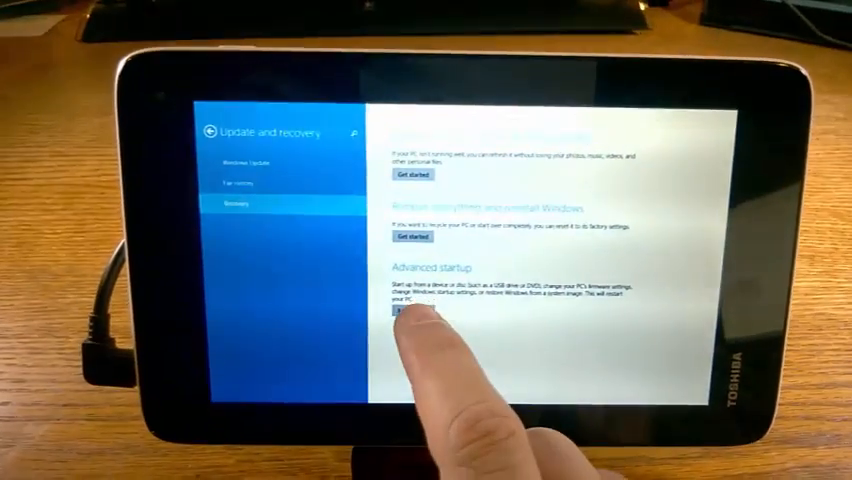
Restart into Advanced startup and show the boot devices under Use a device
click(400, 318)
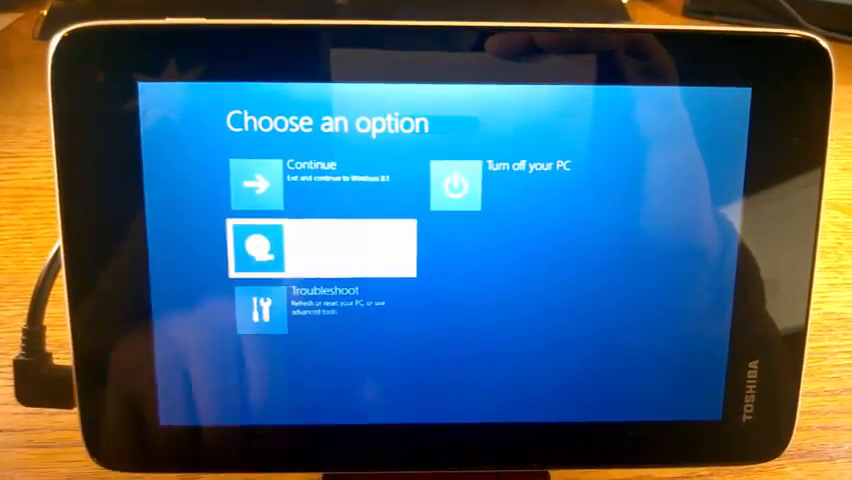
click(325, 247)
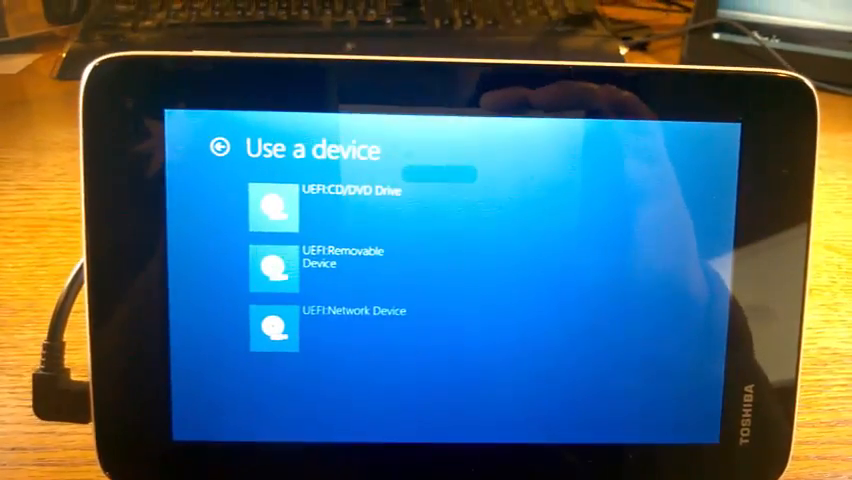